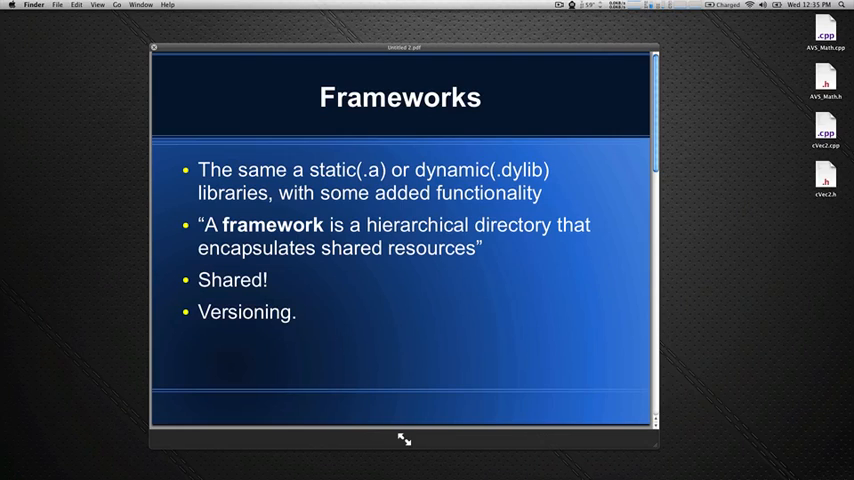
mouse_move(520, 288)
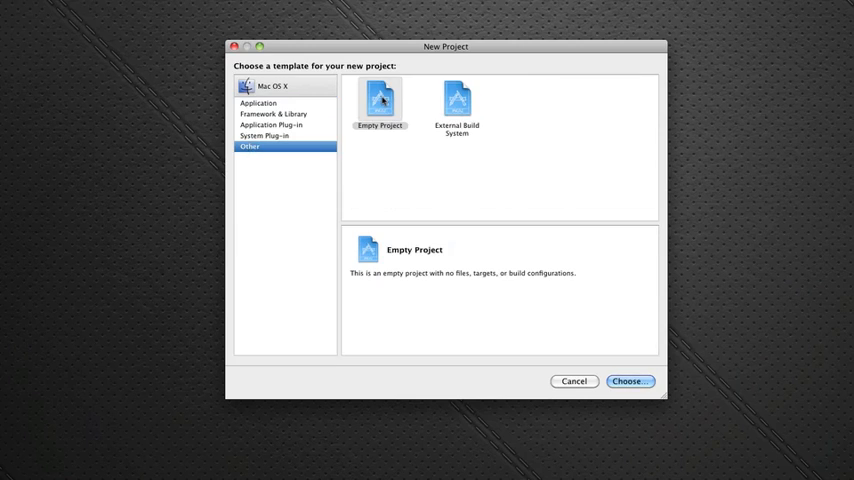
Accept the Empty Project template and save the new project as AVS_Math
click(630, 380)
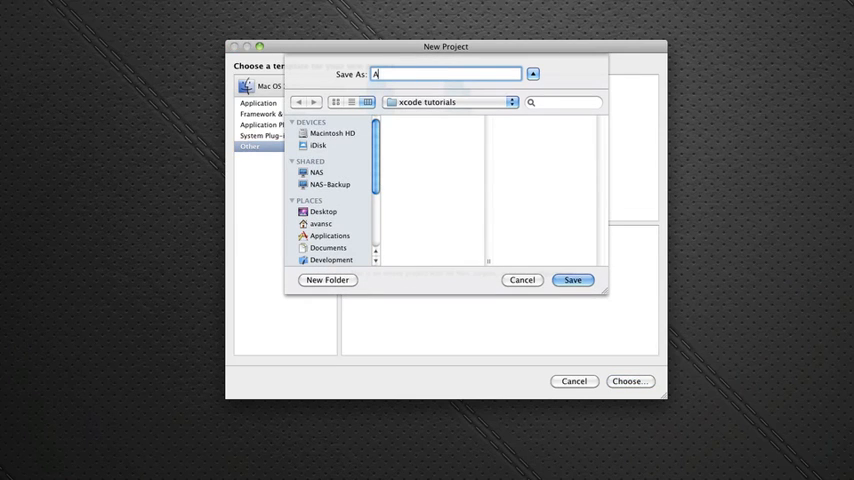
text(VS_Math)
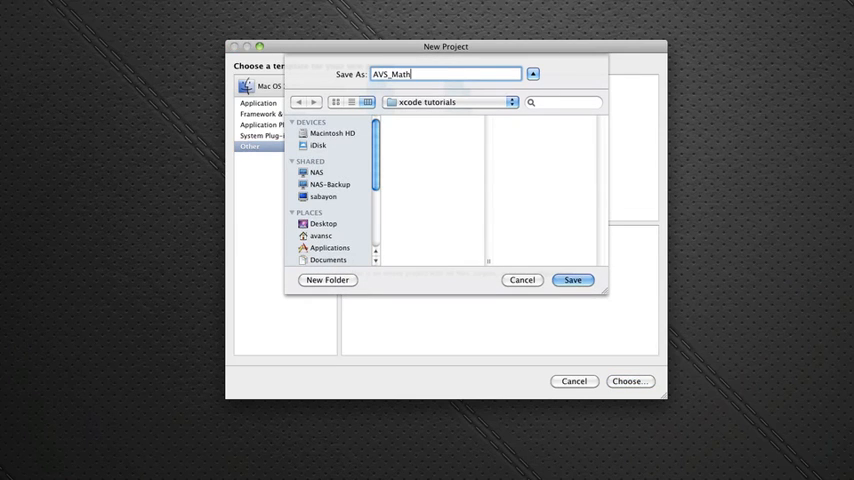
click(572, 280)
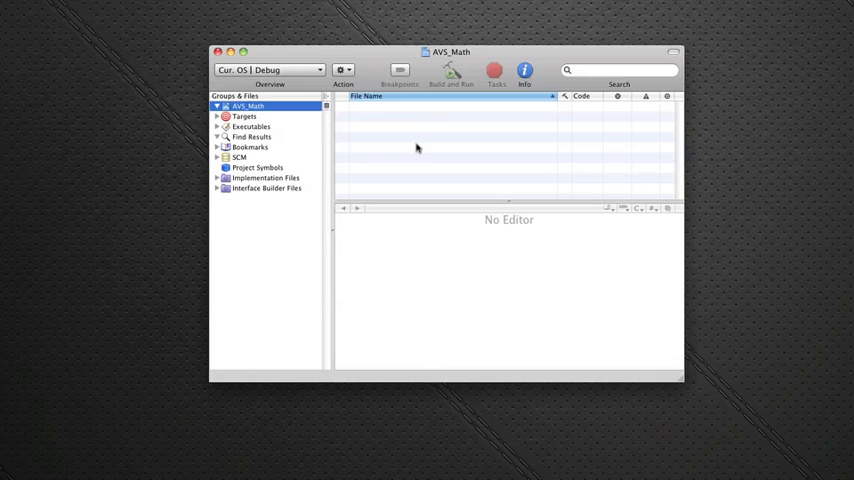
Add a Cocoa Framework target and finish naming it AVS_Math
right_click(244, 116)
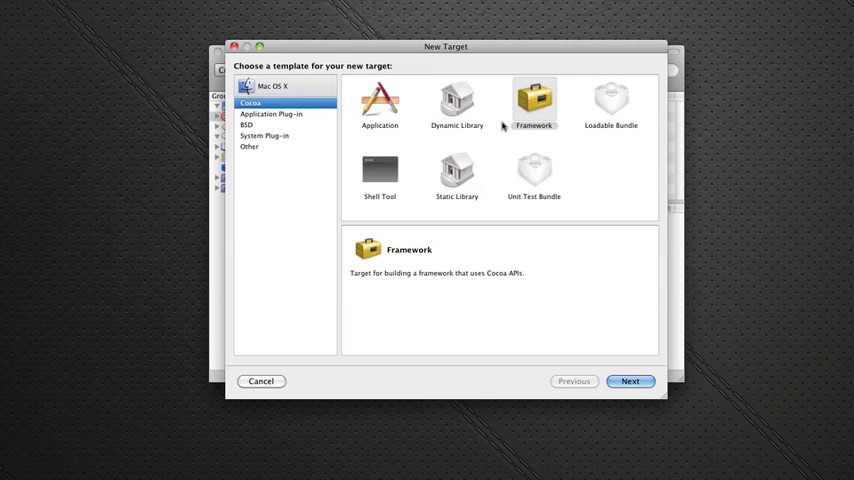
click(630, 380)
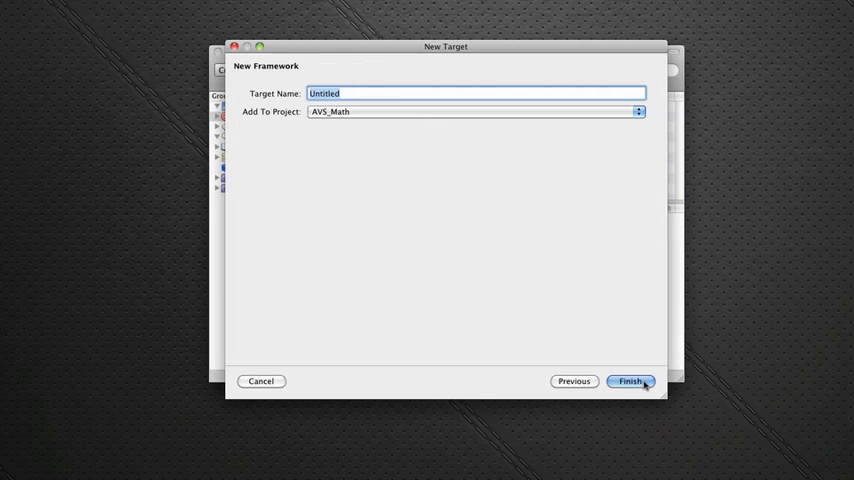
text(AVS_M)
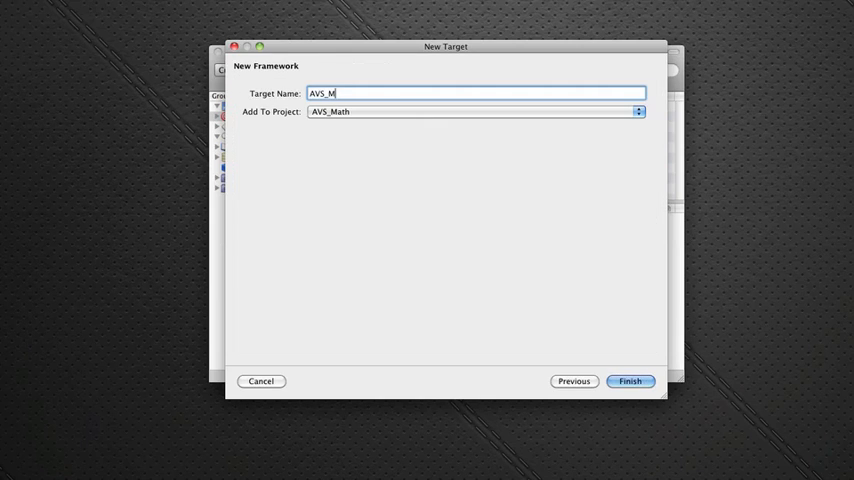
click(630, 380)
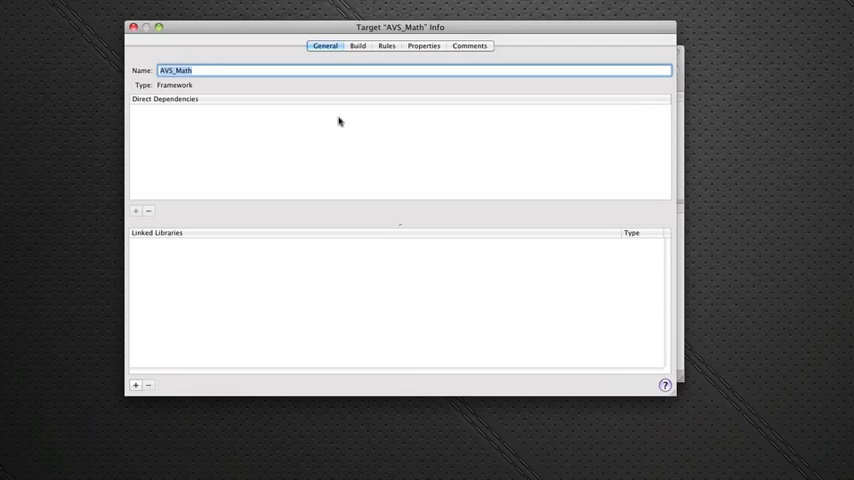
Set the target's Architectures build setting to Standard (32/64-bit Universal)
click(356, 44)
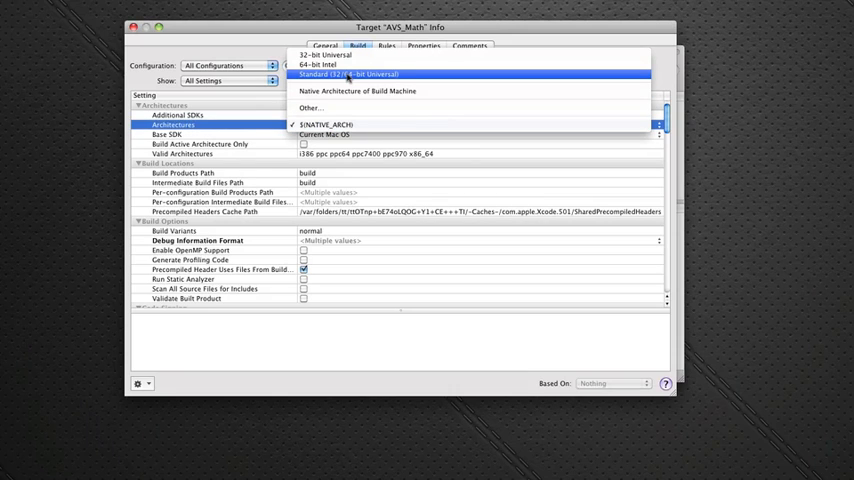
click(348, 74)
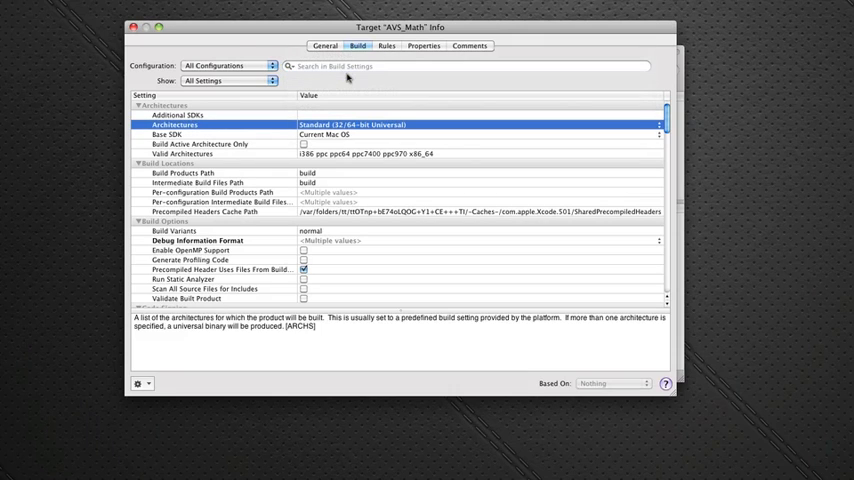
scroll(down, 3)
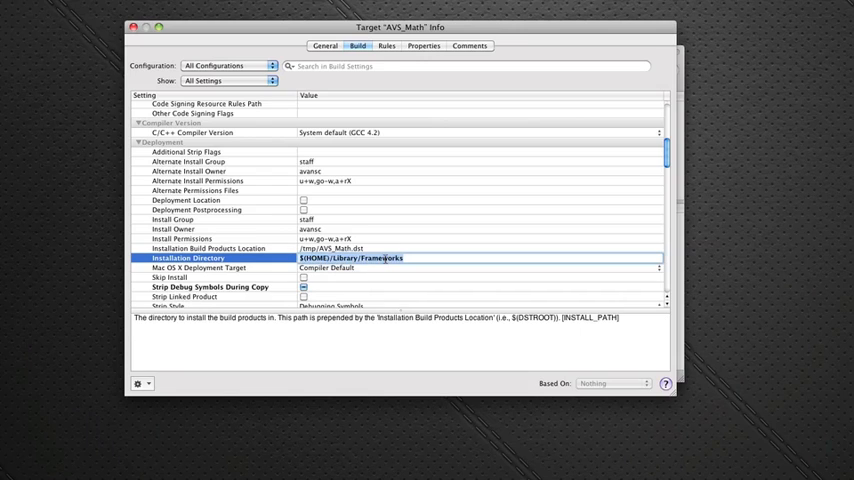
text(@e)
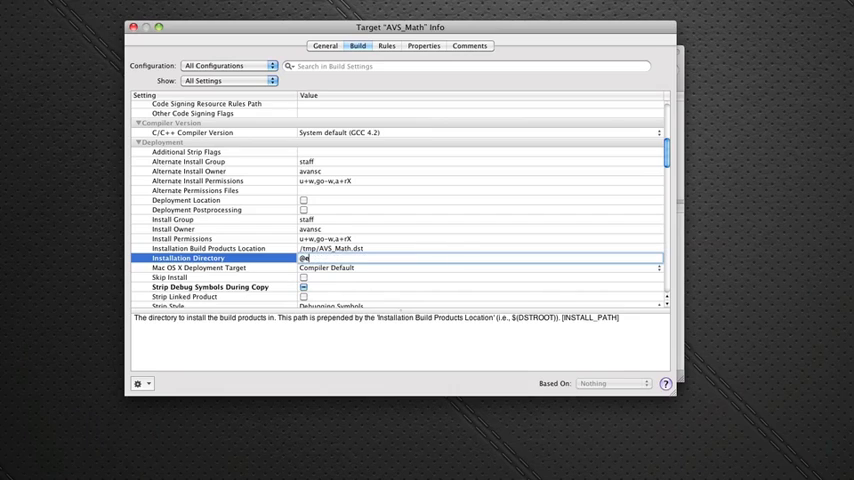
text(xecutable)
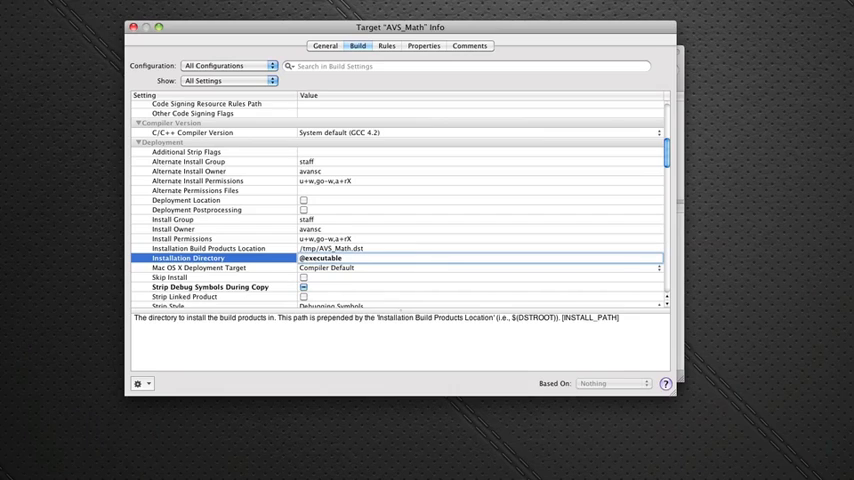
text(_path)
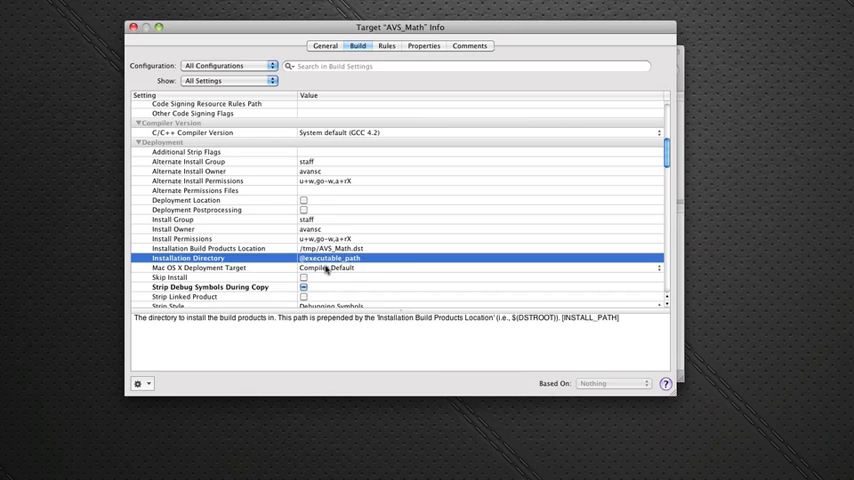
scroll(down, 3)
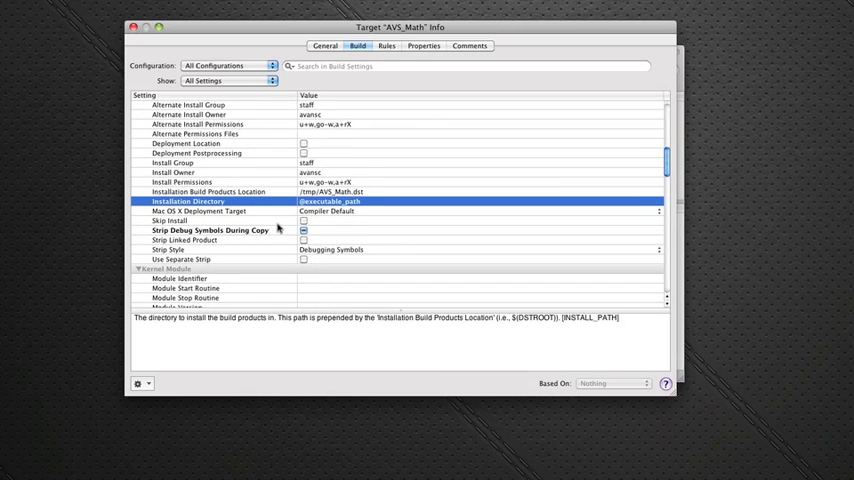
click(170, 220)
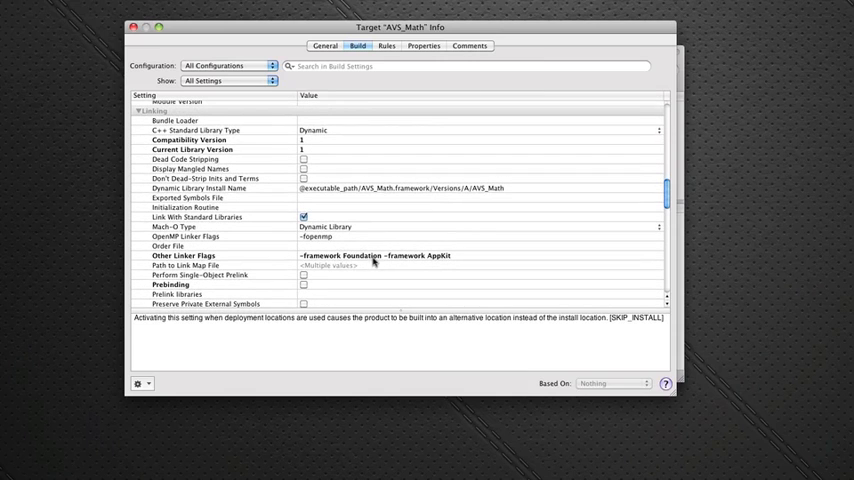
Review Other Linker Flags and the prefix header setting, then close the target Info window
click(400, 256)
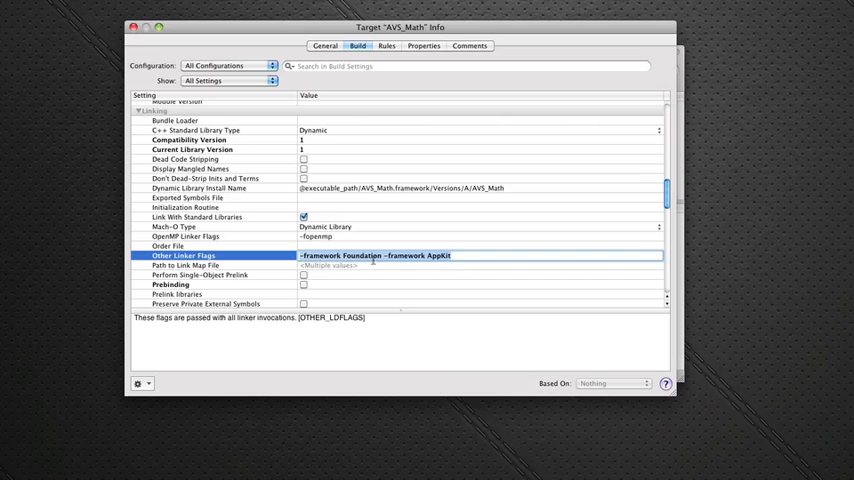
scroll(down, 3)
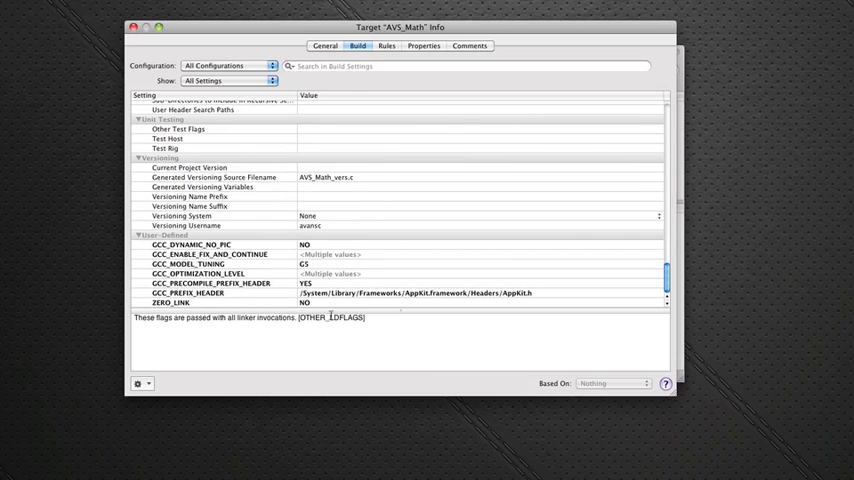
click(186, 292)
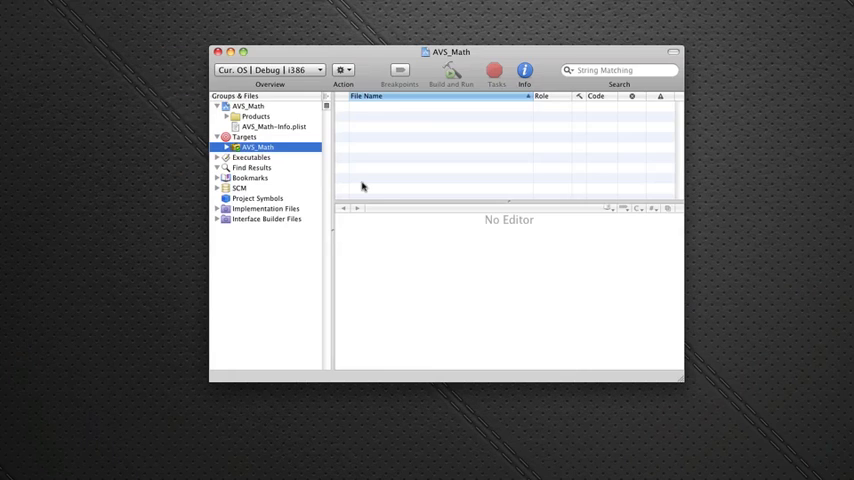
Add a new source group to the project and begin adding existing files to it
right_click(256, 106)
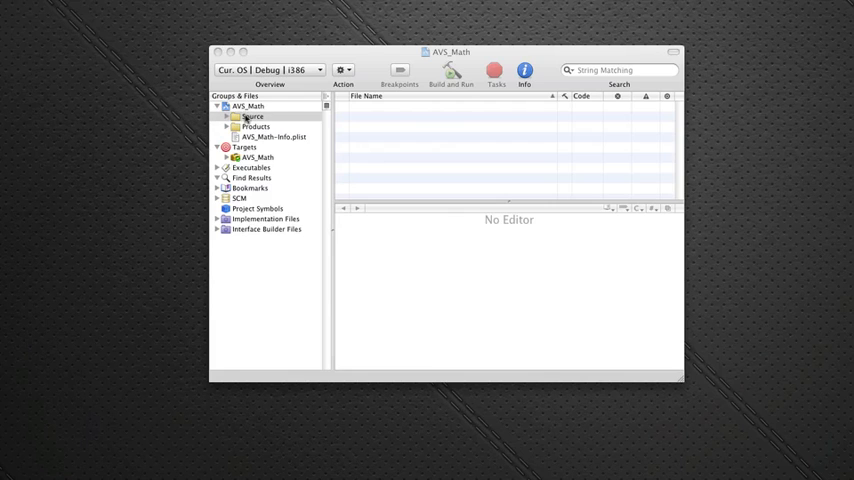
right_click(252, 116)
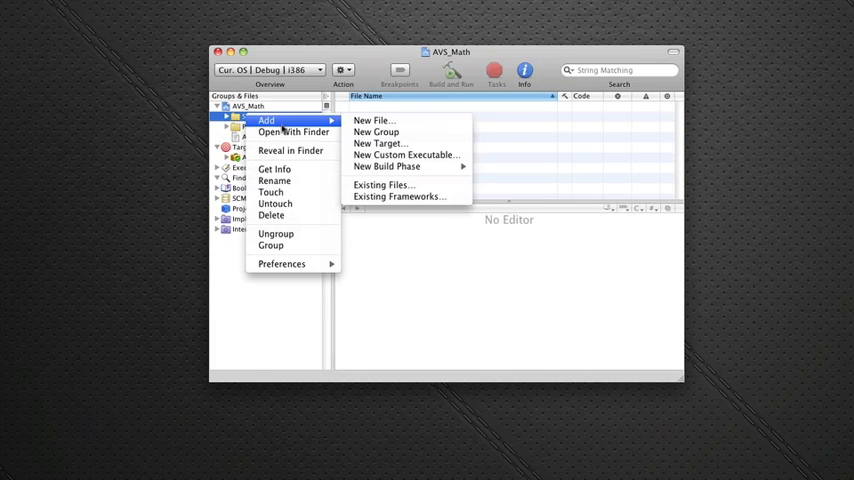
mouse_move(672, 144)
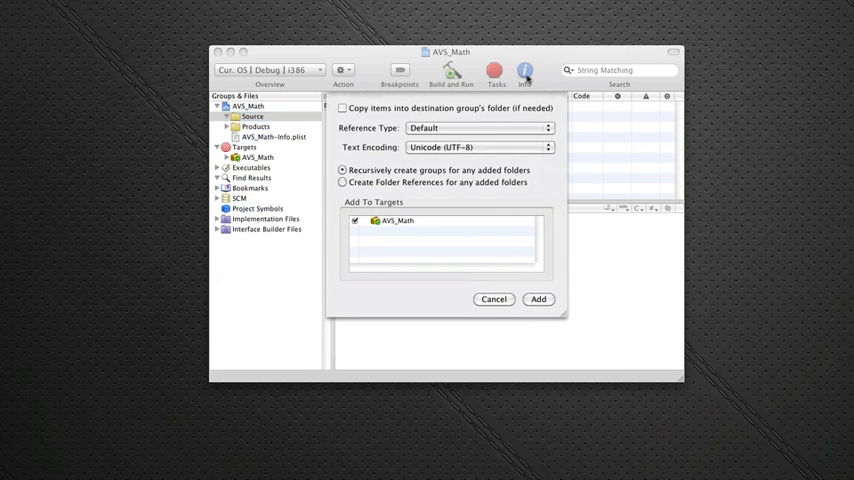
Add the Vec2 files to the Source group, copied into the project folder for the AVS_Math target
click(344, 108)
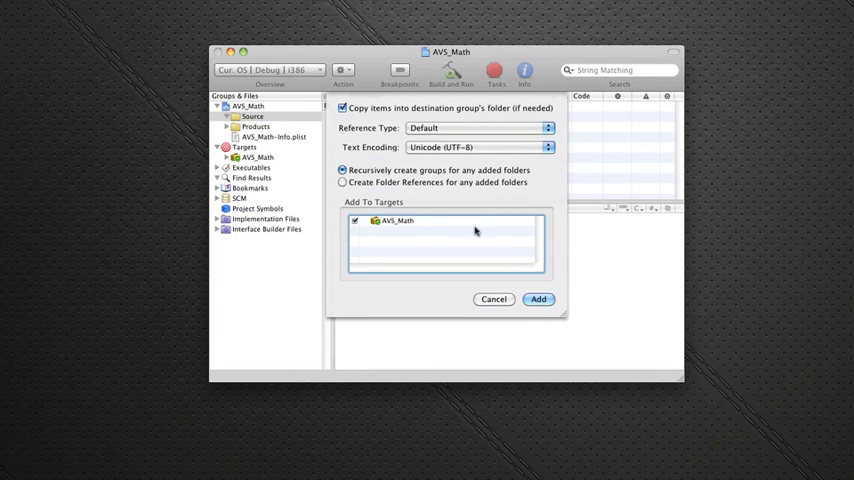
click(356, 220)
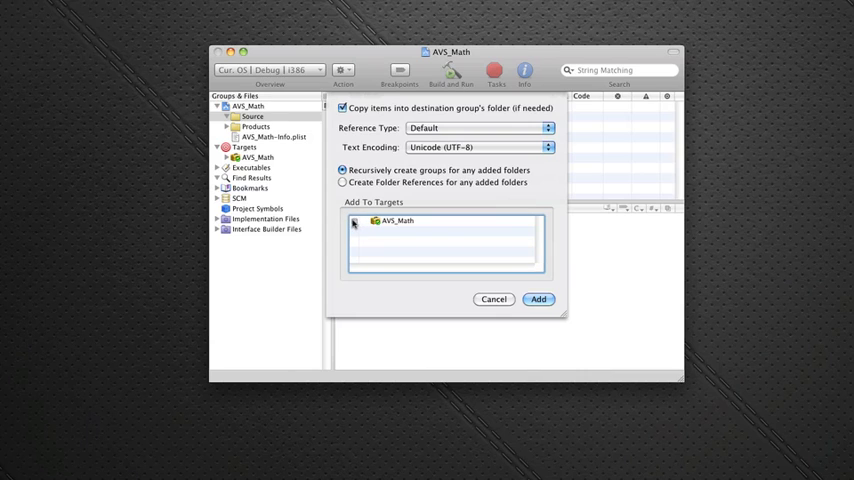
click(354, 220)
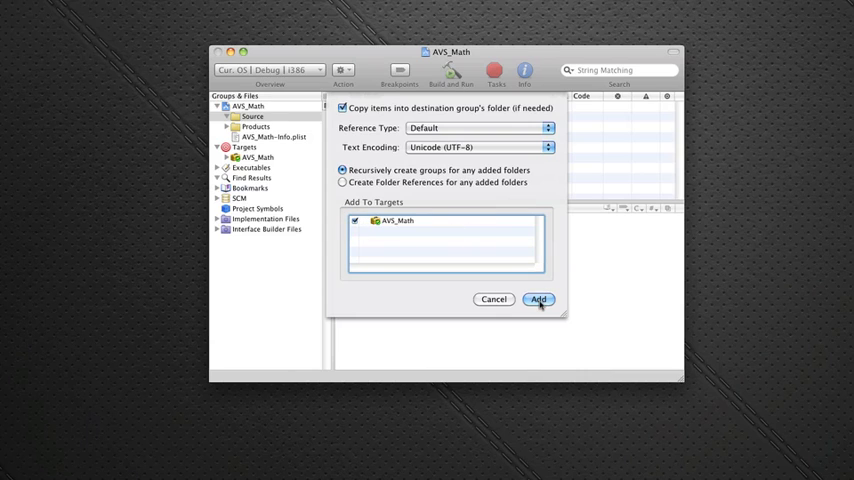
click(538, 300)
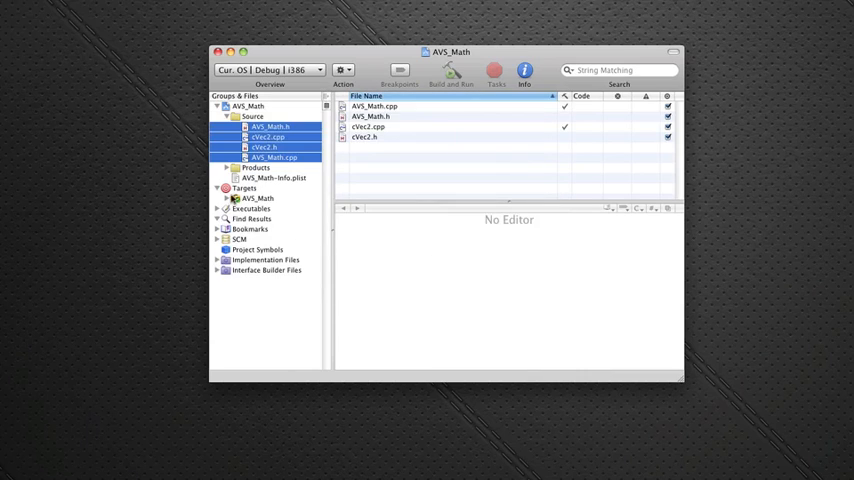
click(232, 198)
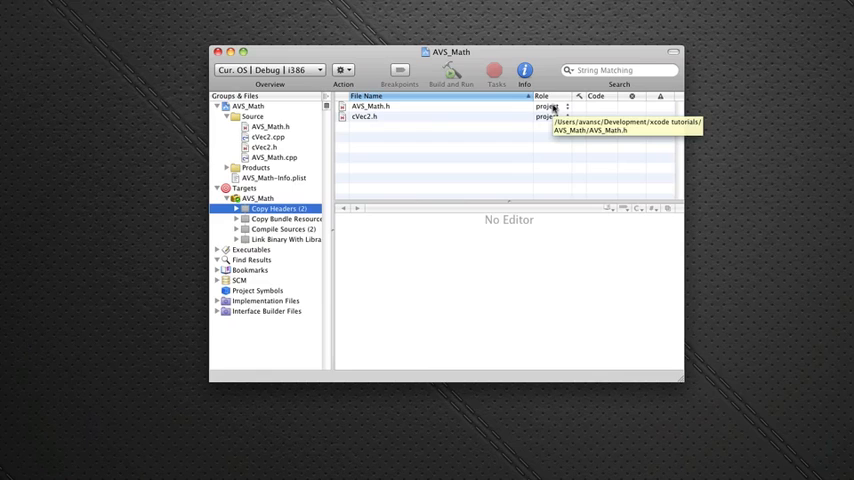
Mark AVS_Math.h and Vec2.h as public in the target's Copy Headers phase
click(548, 106)
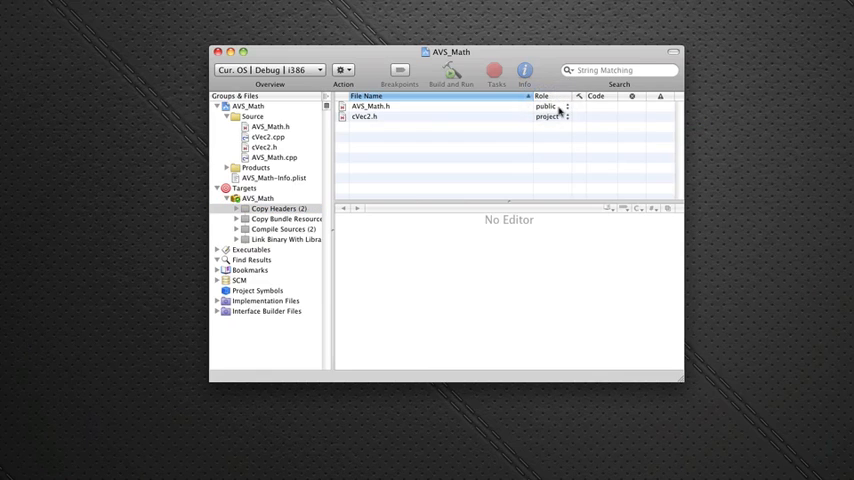
click(550, 106)
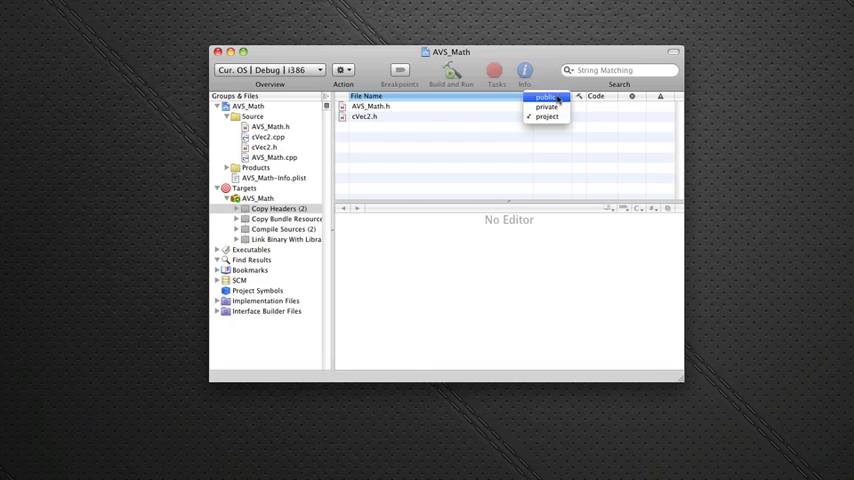
click(546, 96)
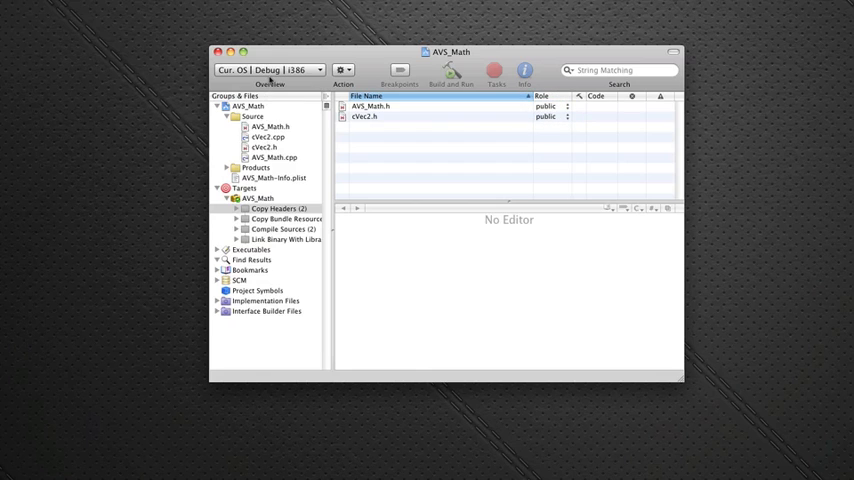
click(270, 70)
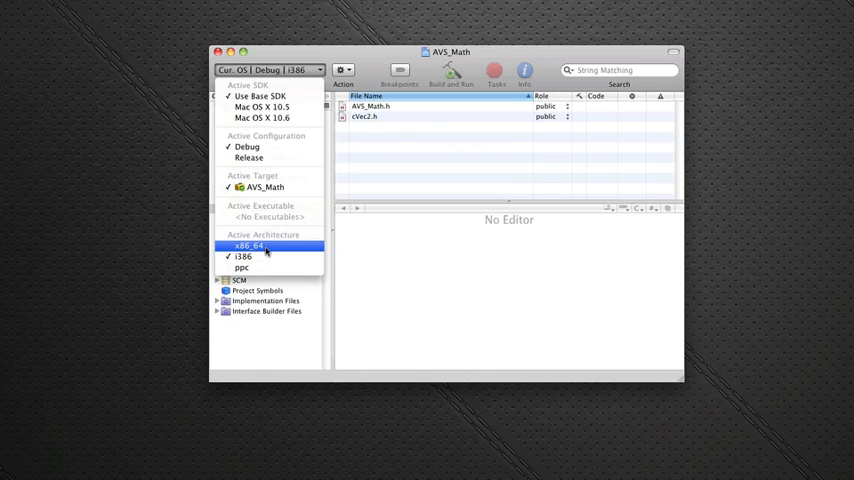
Choose x86_64 as the active architecture from the Overview popup
click(248, 246)
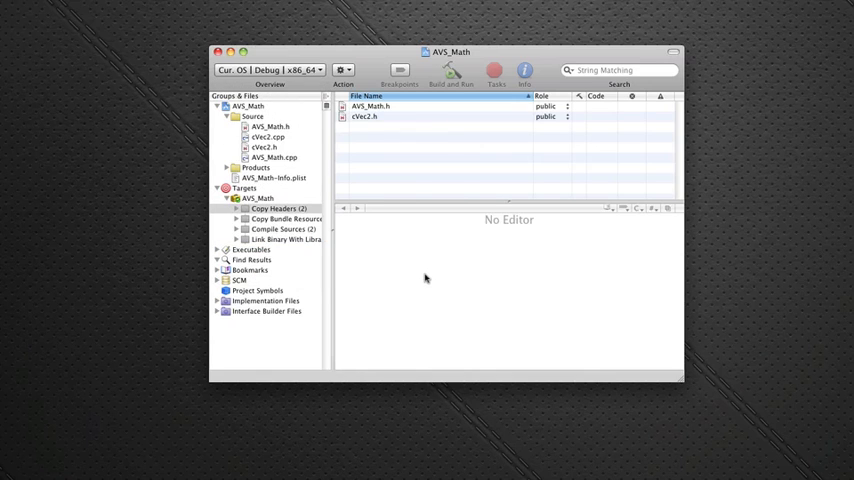
click(452, 72)
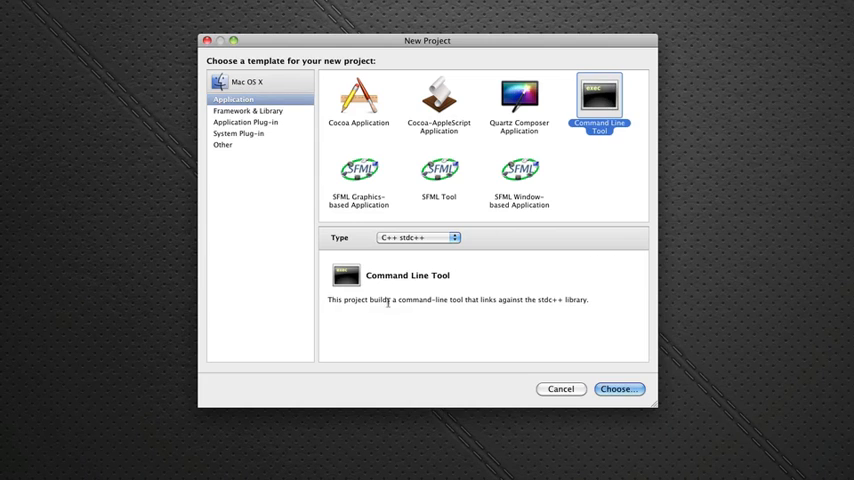
Create a C++ Command Line Tool project saved as test and add a new group to it
click(620, 388)
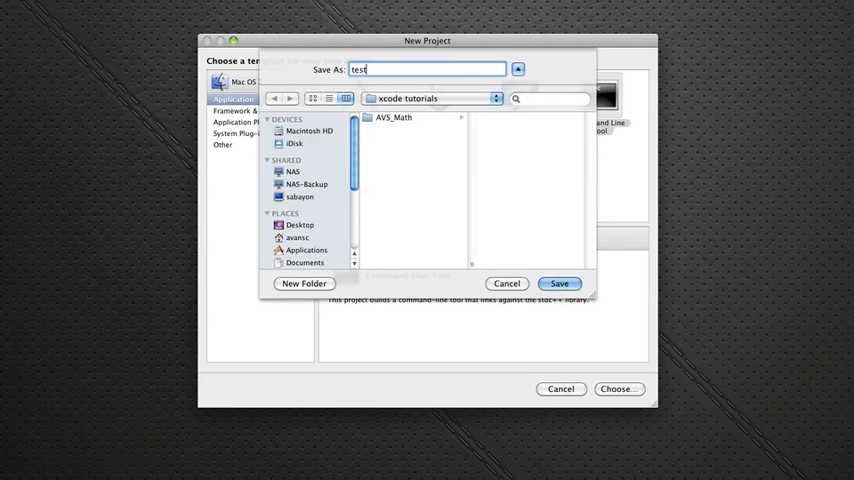
click(560, 284)
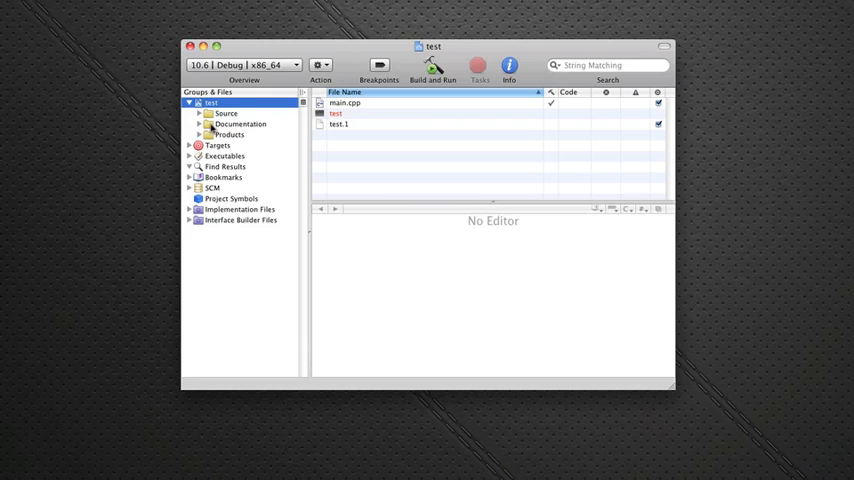
right_click(212, 102)
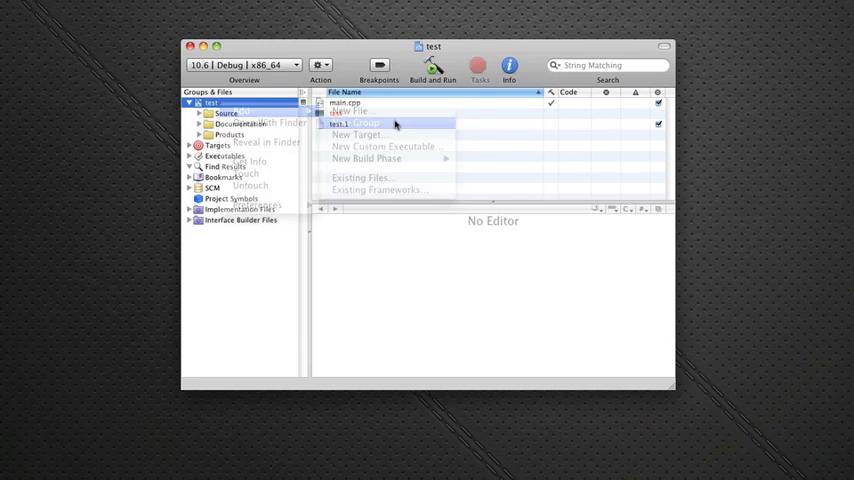
click(356, 122)
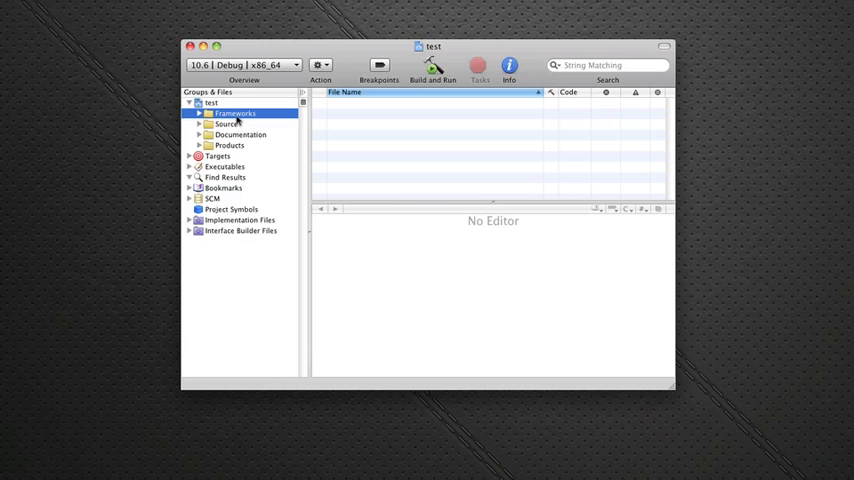
Add AVS_Math.framework from AVS_Math/build/Debug to the Frameworks group via Add Other
right_click(234, 112)
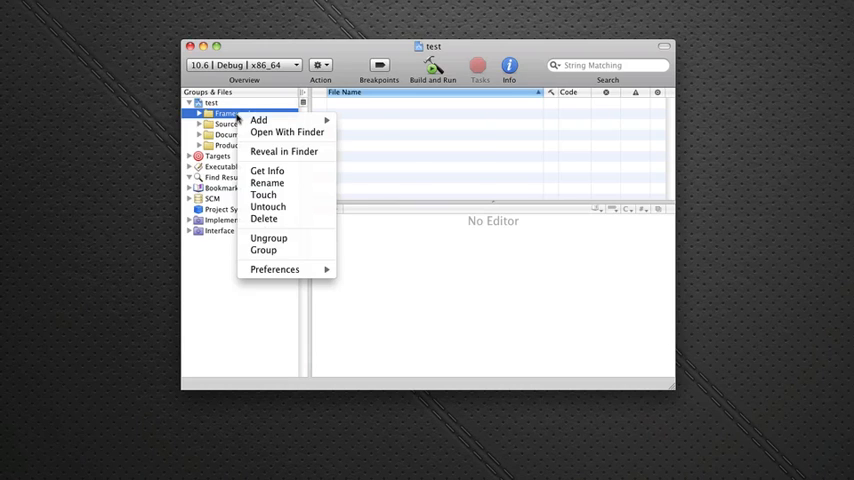
mouse_move(260, 120)
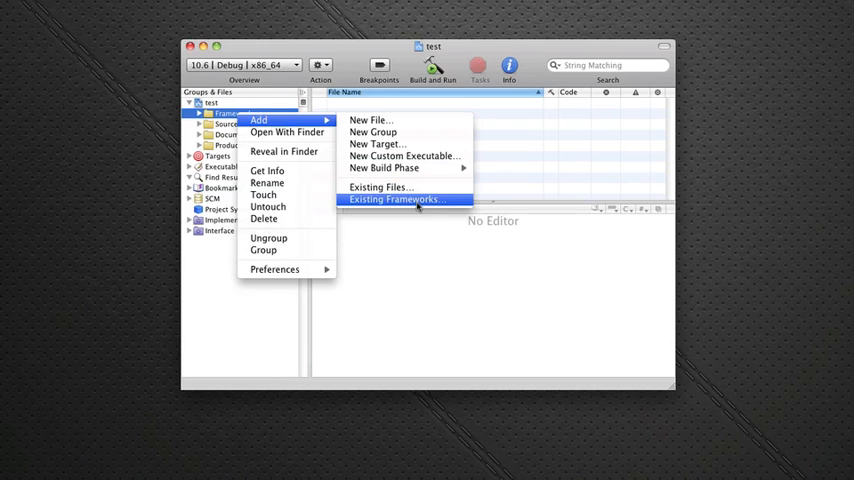
click(394, 200)
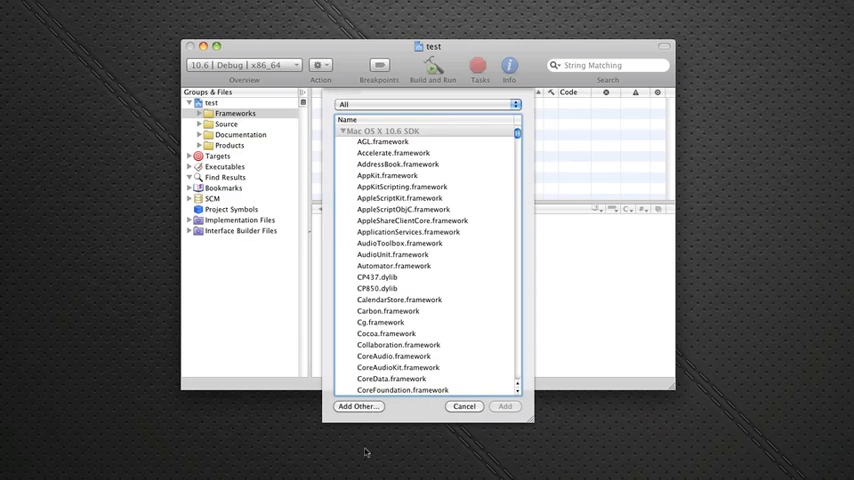
click(356, 406)
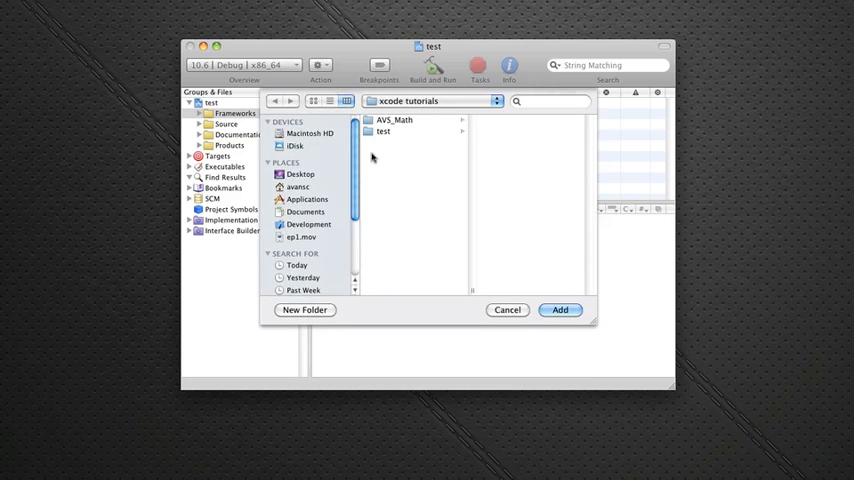
double_click(394, 120)
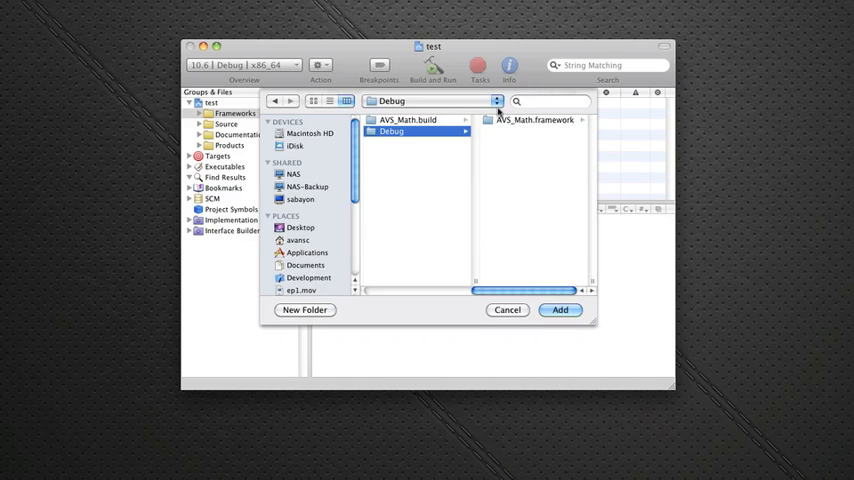
click(560, 308)
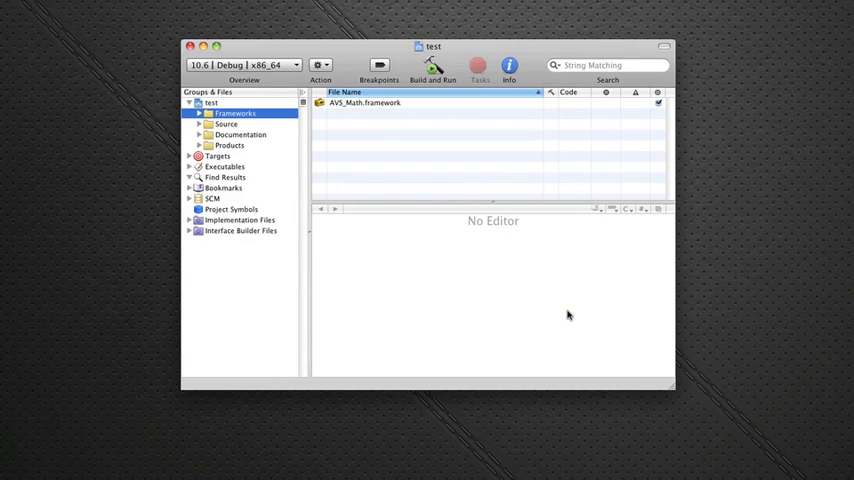
mouse_move(238, 140)
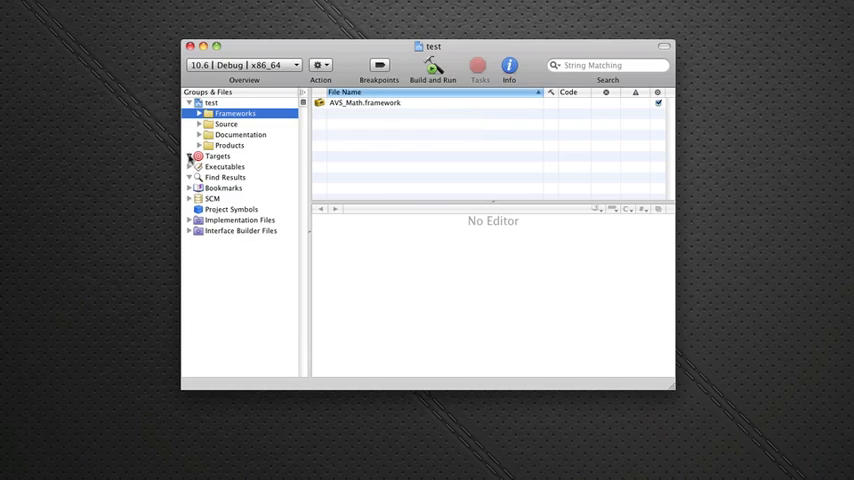
Expand the test target's build phases and open main.cpp in the editor
click(188, 156)
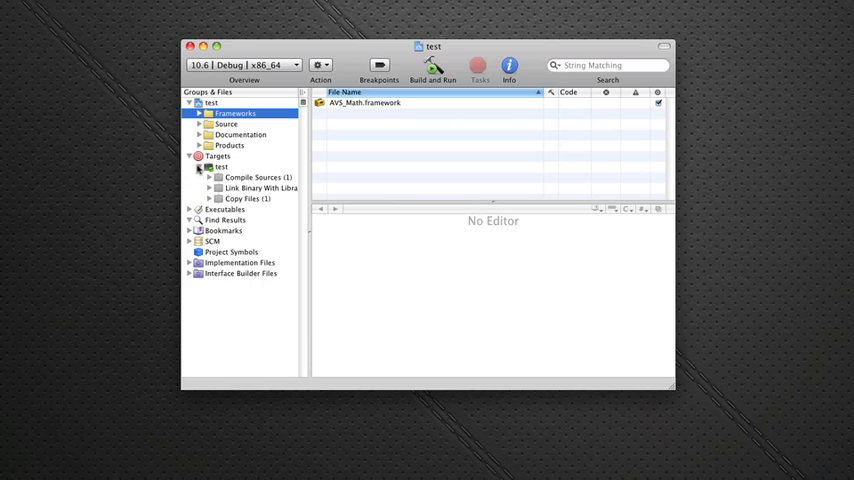
click(260, 188)
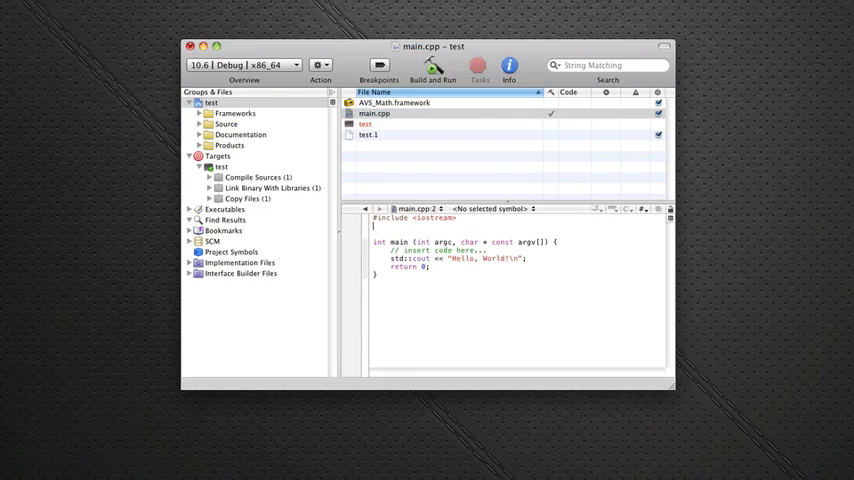
Include the AVS_Math header and write AVSVec2 vec = AVSVec2(15.0f, 10.0f); in main
text(#)
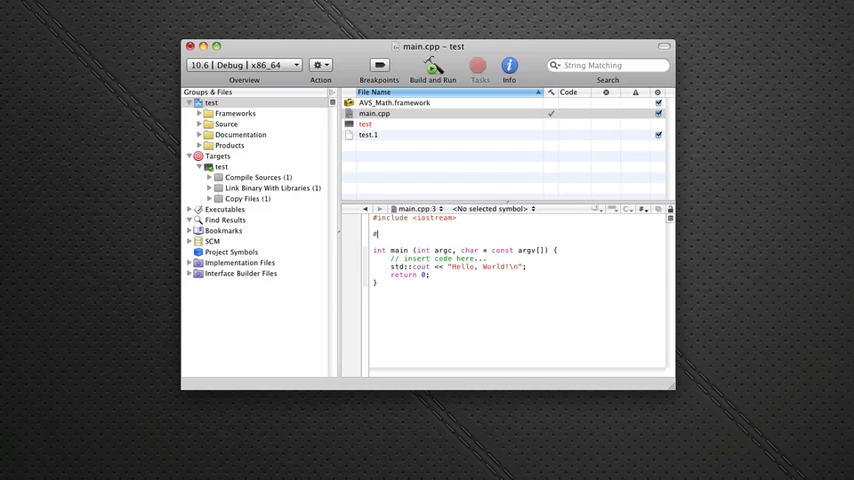
text(include <)
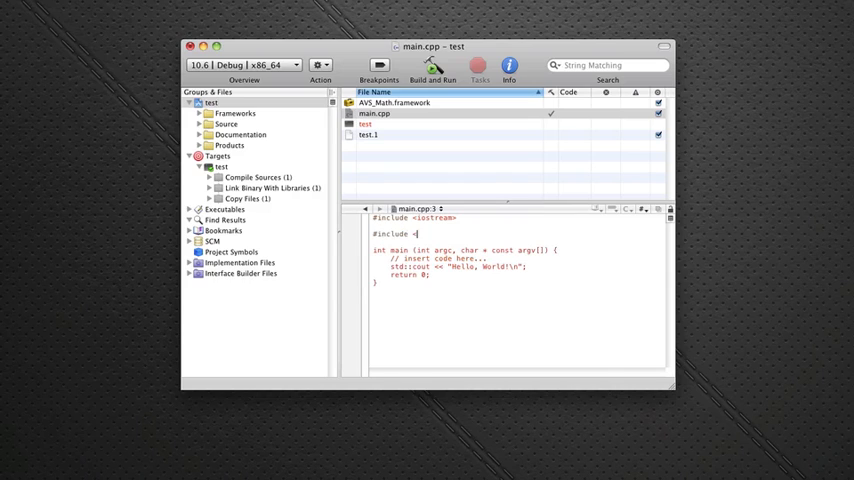
text(AVS_Math/AVS_Math.h>)
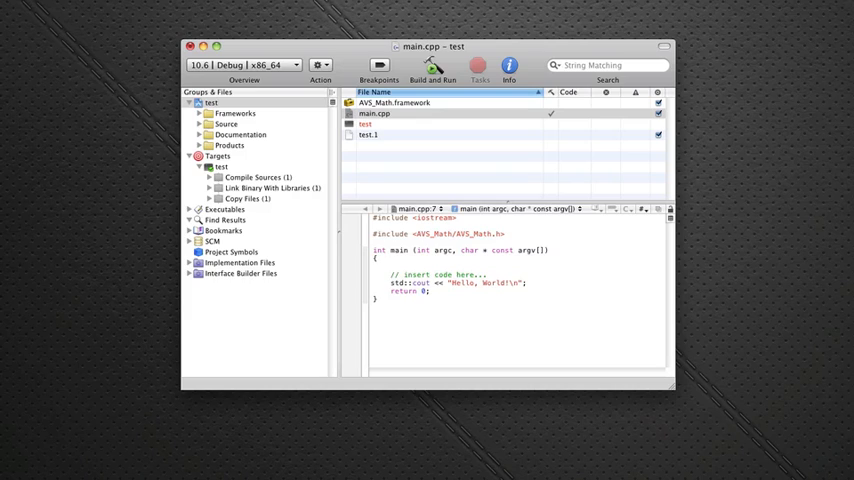
text(AVSLL)
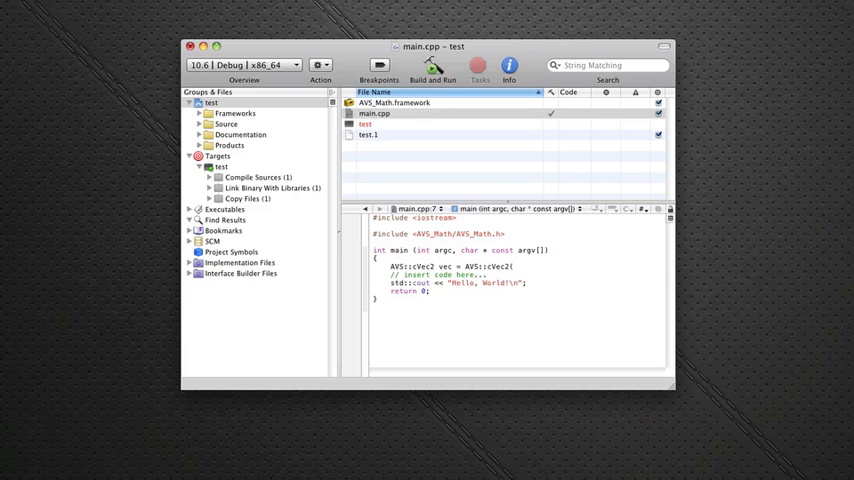
text(5, 10);)
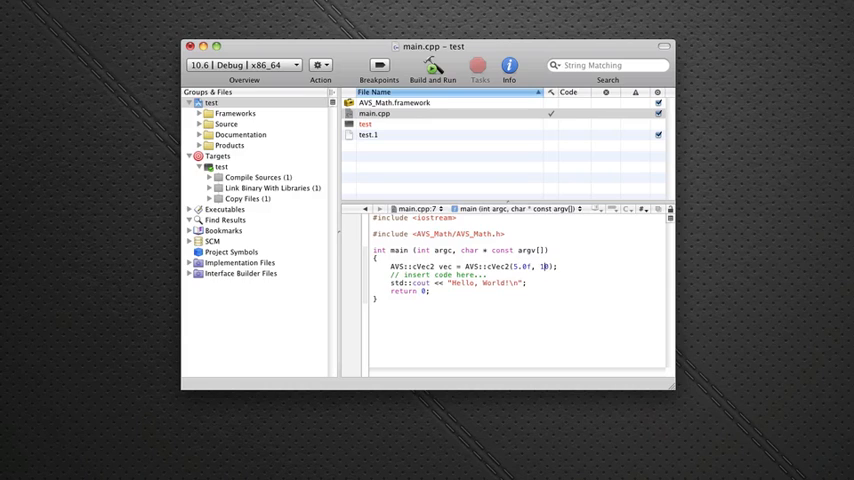
text(0.0f)
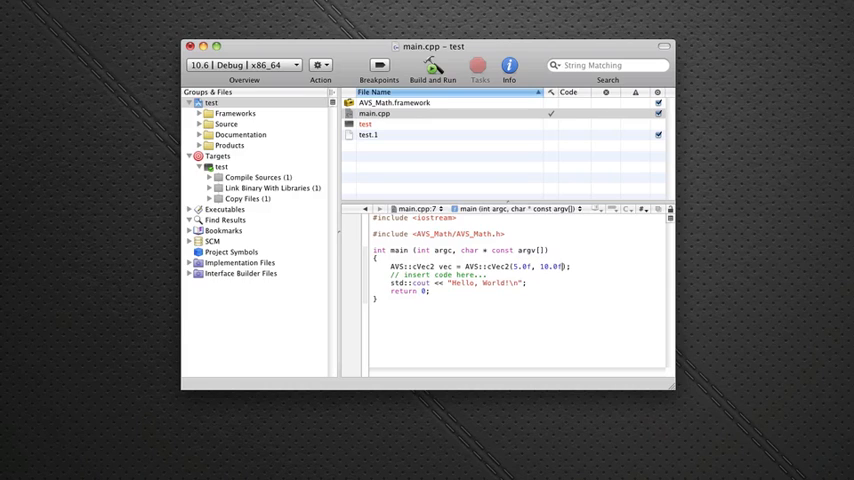
Build and run the test project, choosing Save All for the edited main.cpp
click(432, 70)
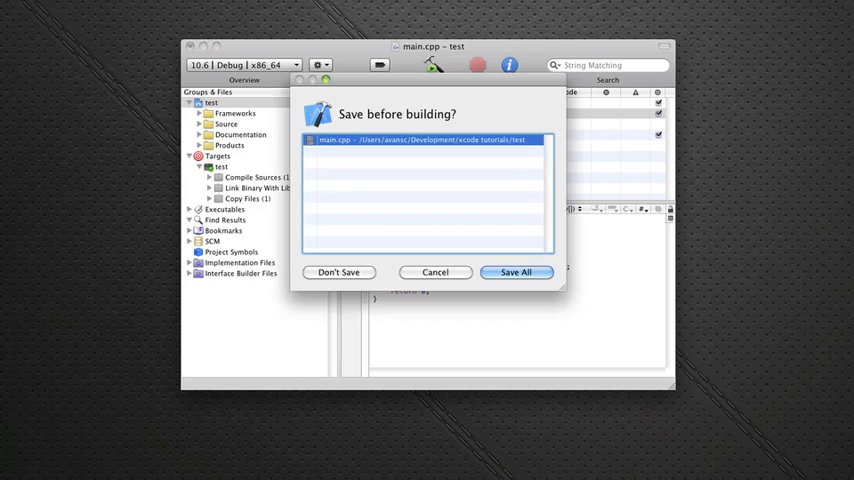
click(516, 272)
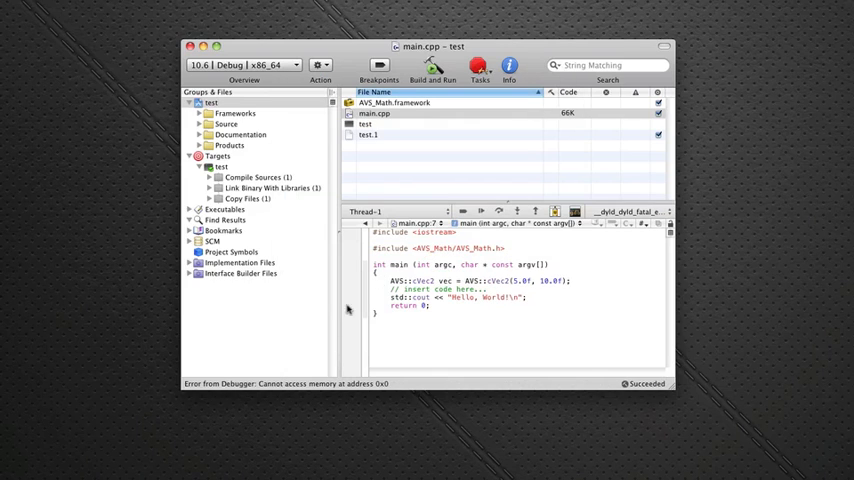
mouse_move(248, 392)
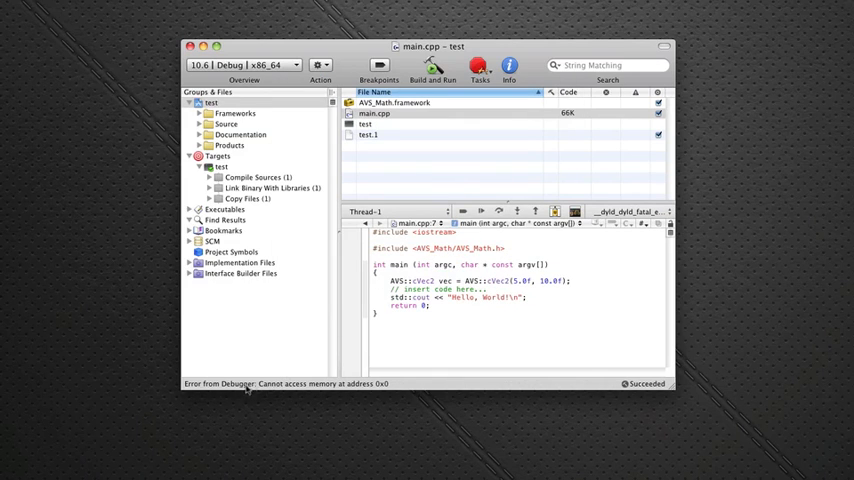
mouse_move(470, 388)
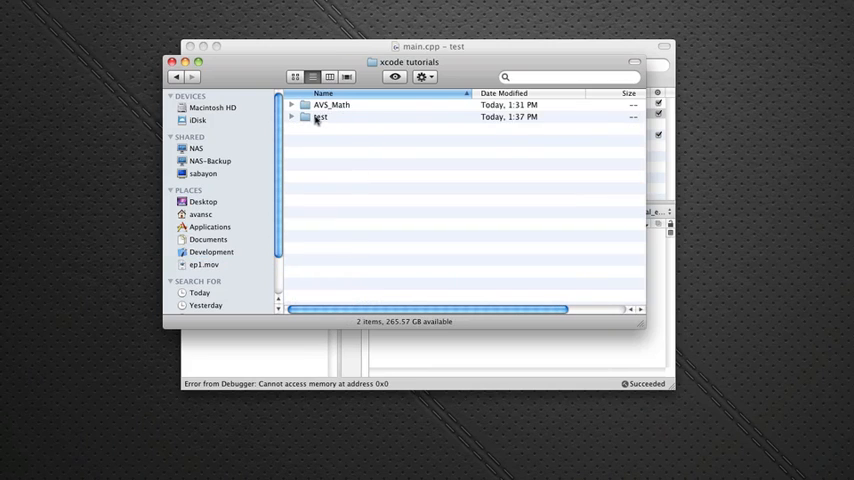
Open the test folder in the xcode tutorials Finder window
double_click(320, 116)
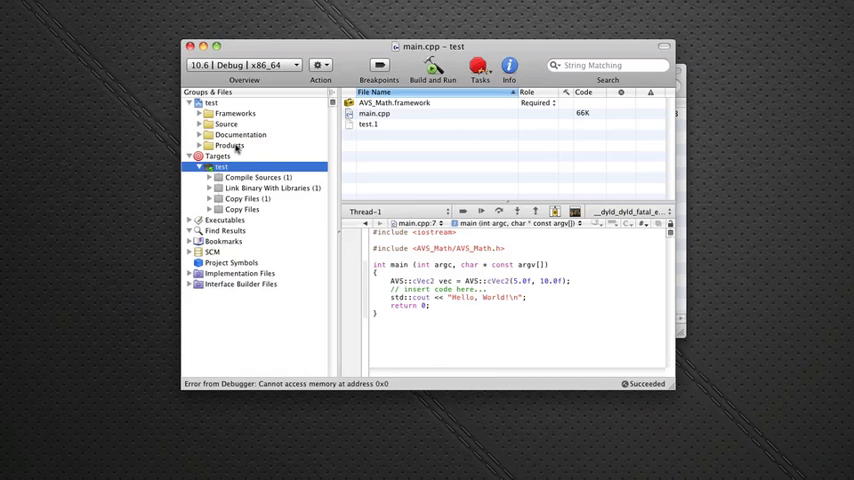
Add AVS_Math.framework from the Frameworks group to the test target's new Copy Files phase
click(234, 112)
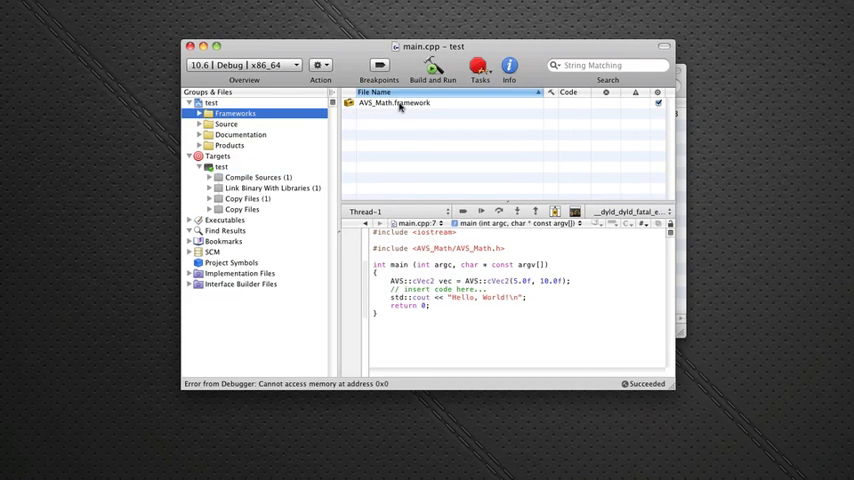
click(260, 210)
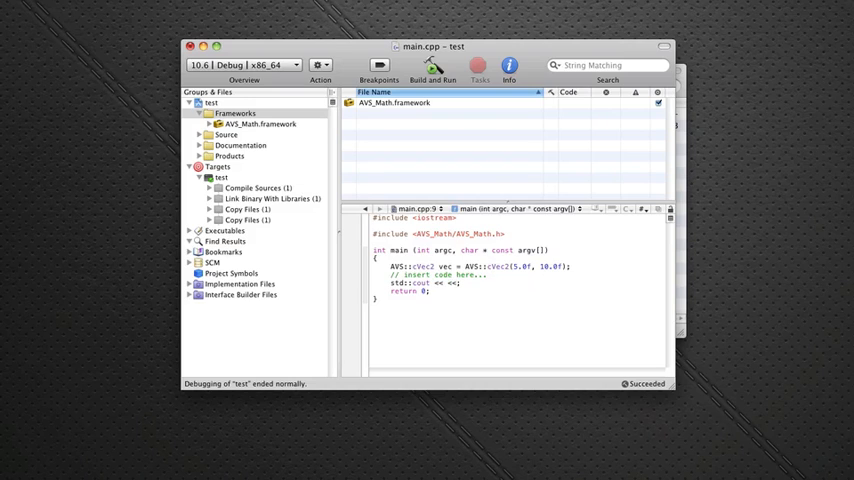
Replace the Hello World output with std::cout << vec.get_X() << std::endl;
text(endl)
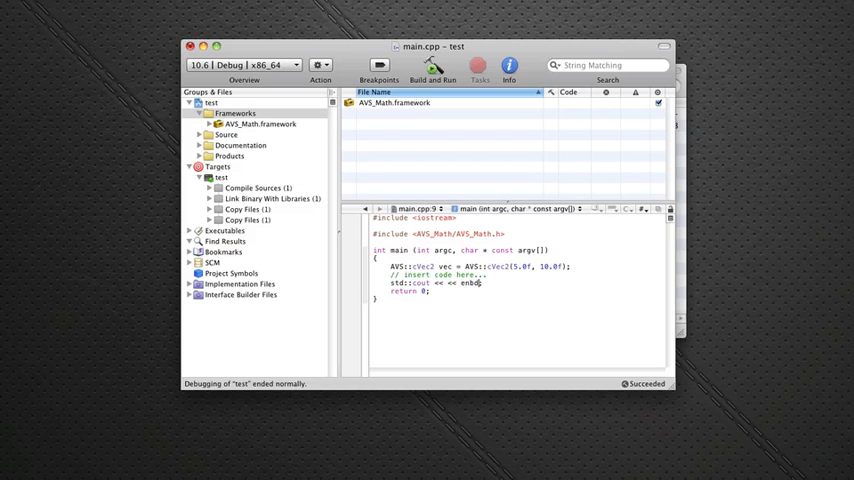
text(std::)
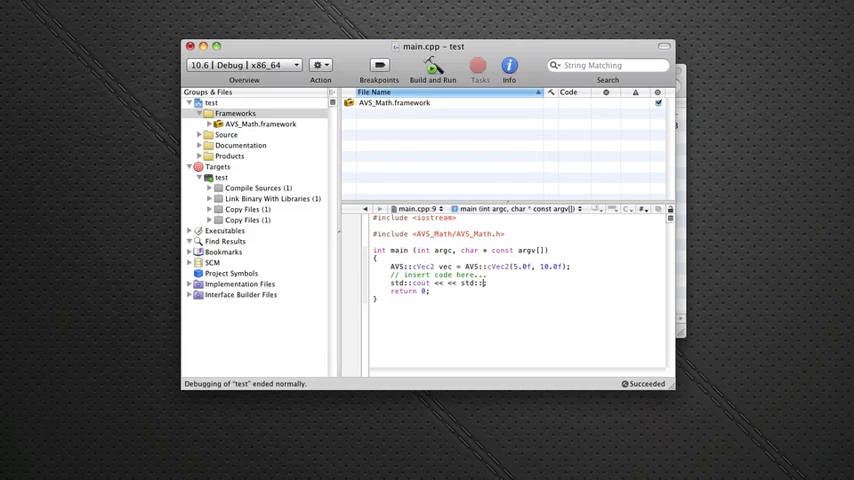
text(endl;)
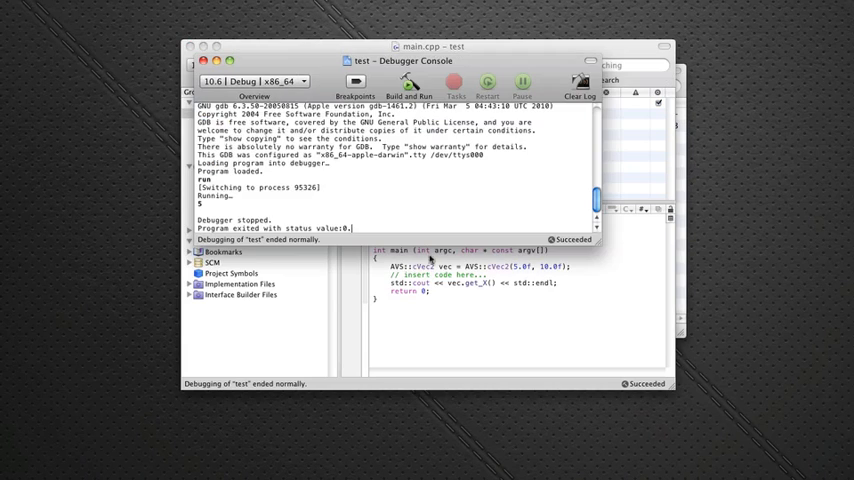
mouse_move(504, 184)
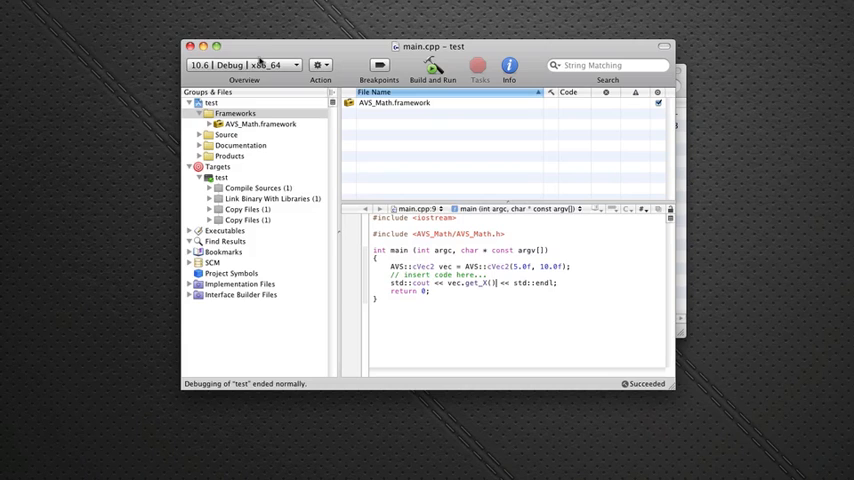
Set Active Architecture to i386 in the Overview popup and clean the test target
click(242, 64)
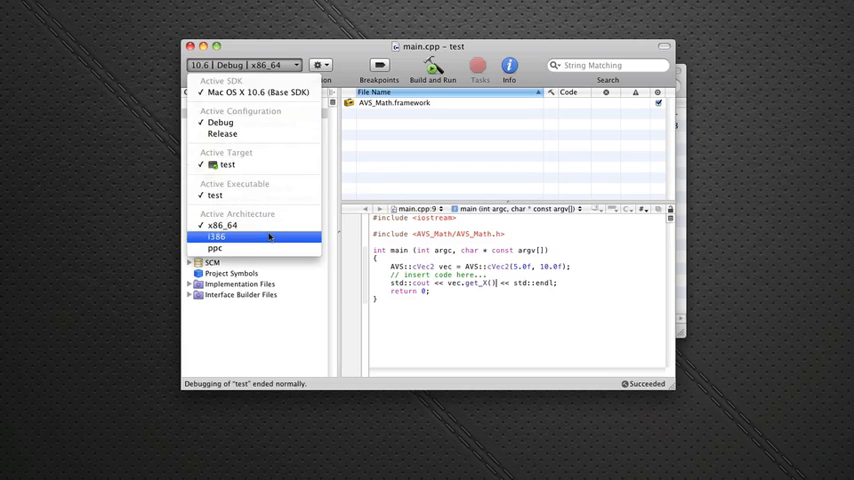
click(216, 236)
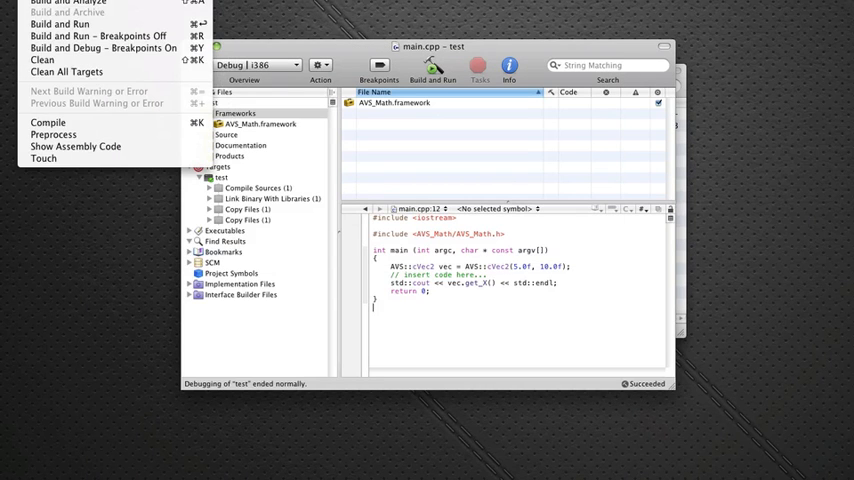
click(42, 60)
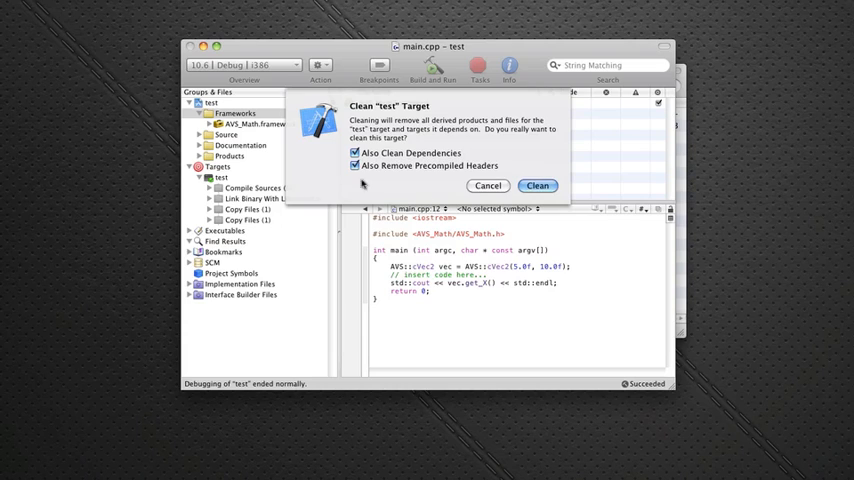
click(538, 184)
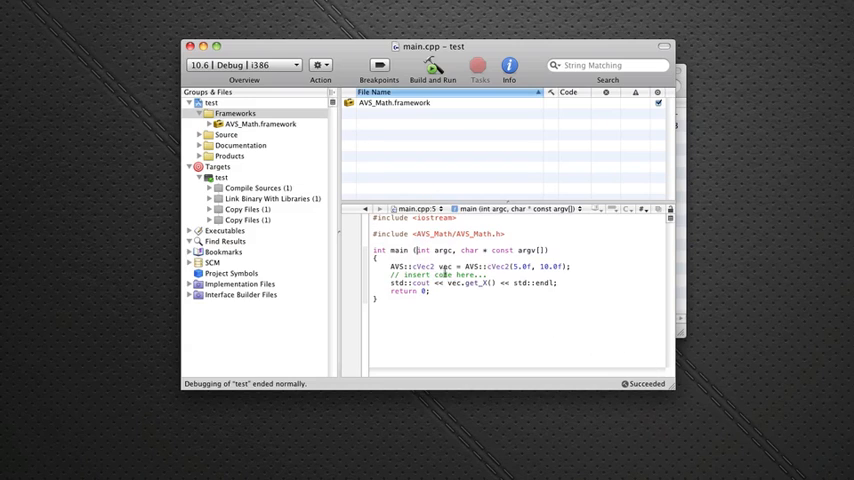
Set Active Architecture back to x86_64 in the Overview popup
double_click(448, 268)
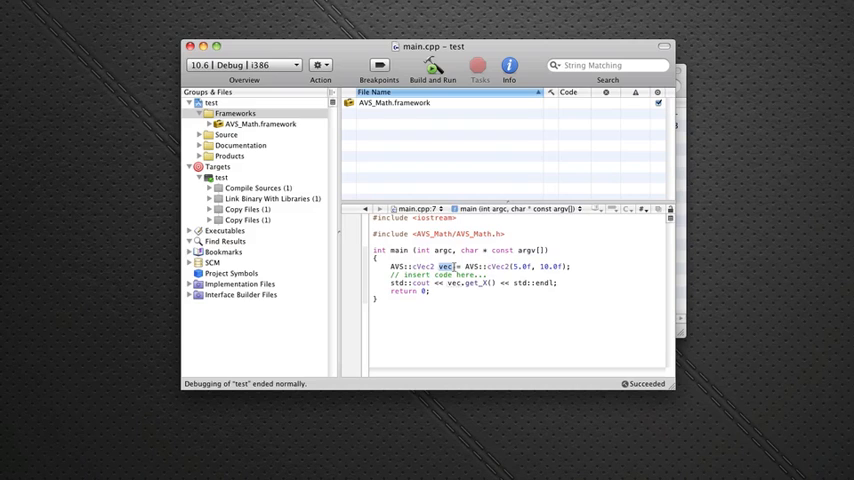
click(242, 64)
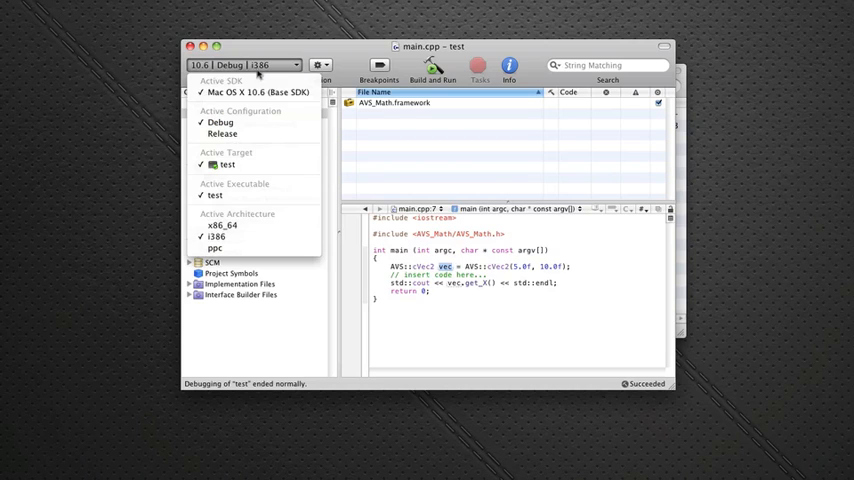
mouse_move(218, 224)
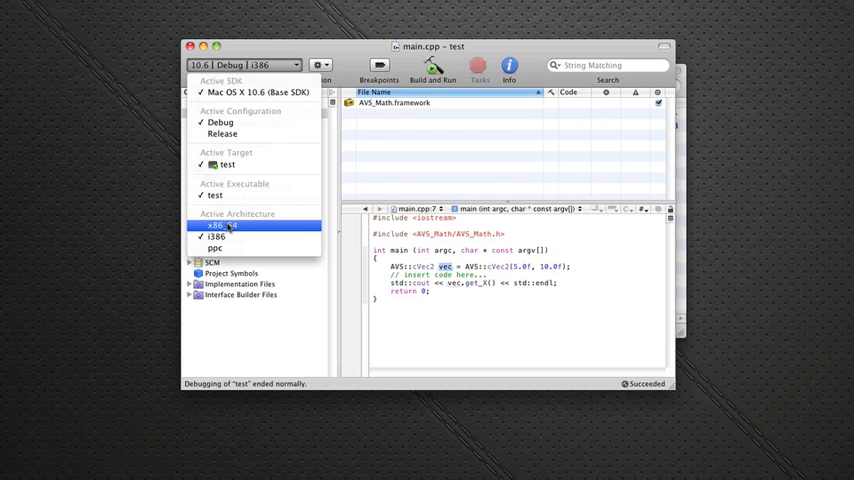
click(218, 224)
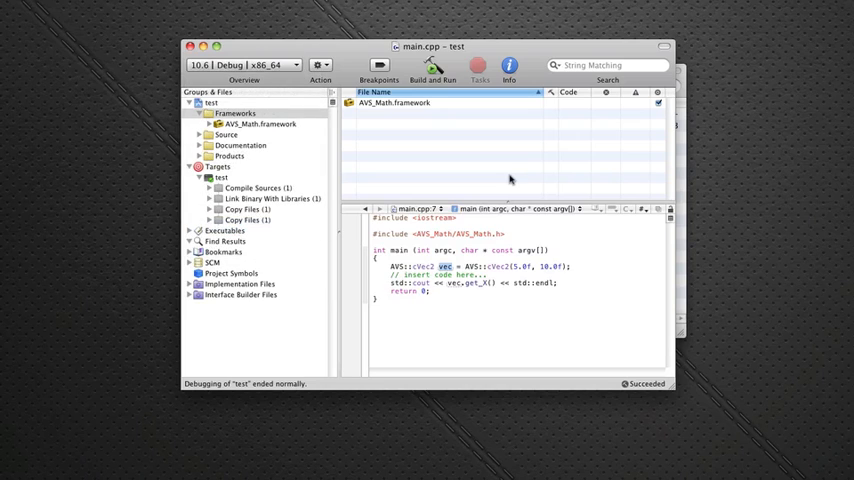
mouse_move(496, 180)
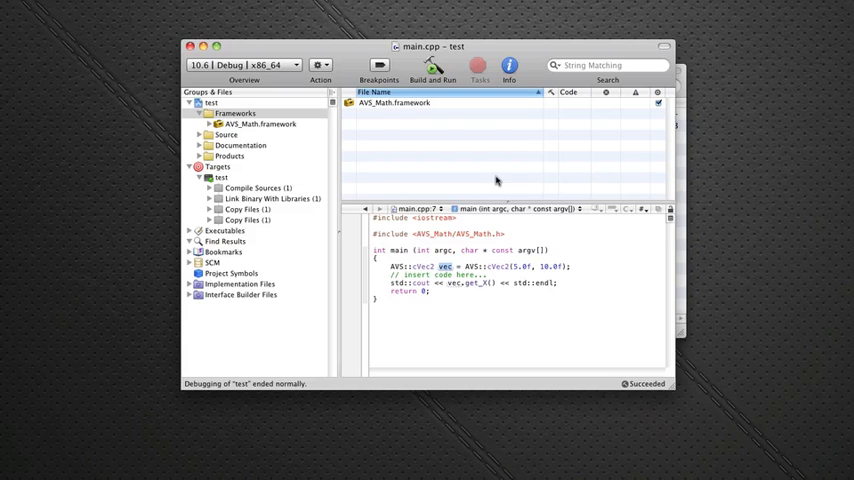
mouse_move(260, 170)
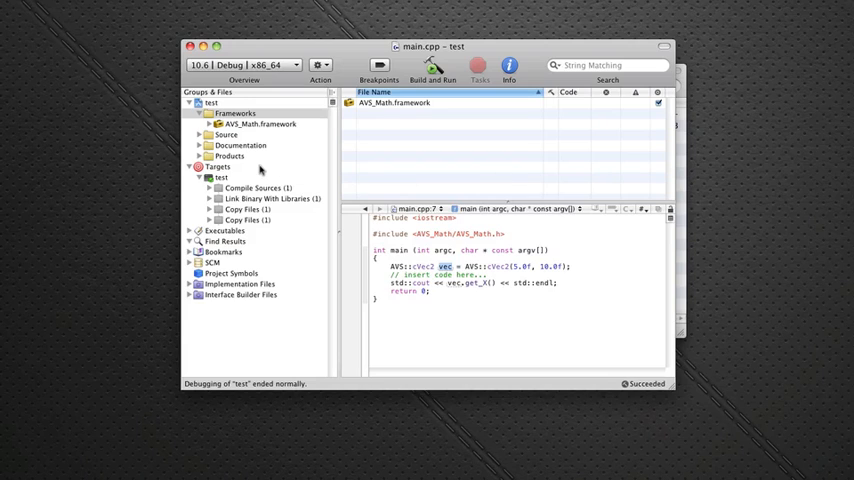